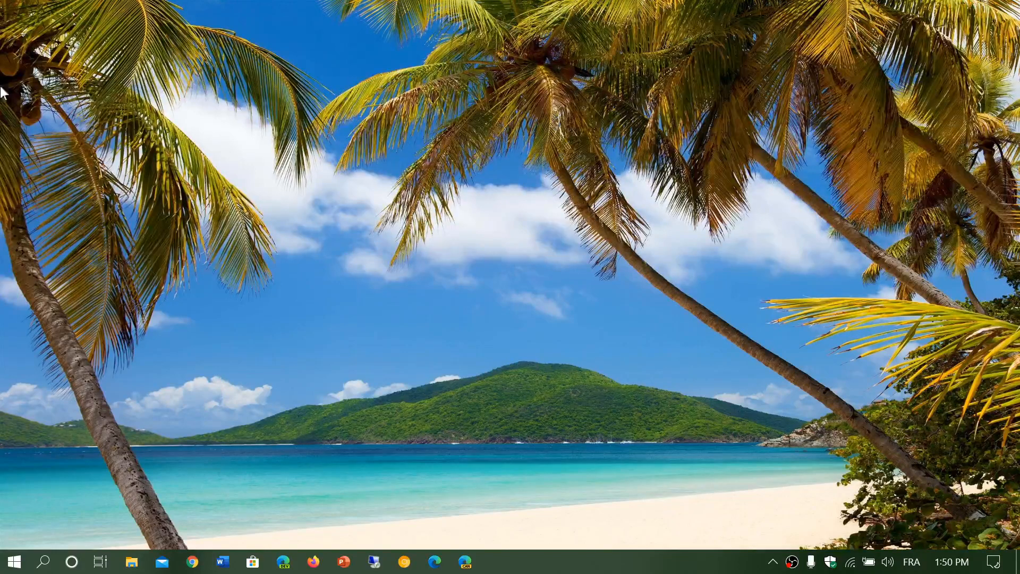
{"action": "mouse_move", "coordinate": [1000, 561]}
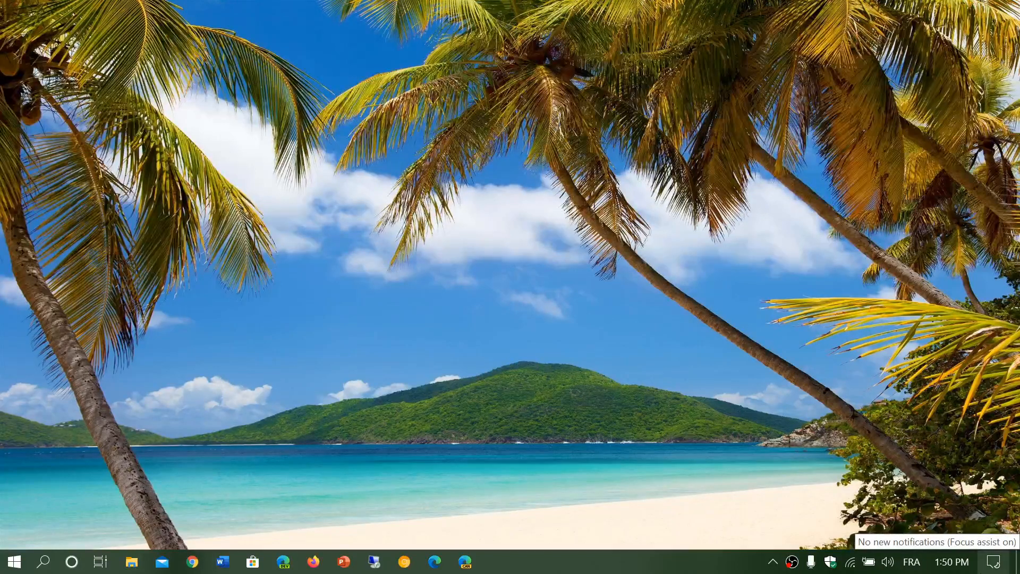
Step: Reach the System About page listing Windows 10 Pro, version 2004, OS build 19041.264
{"action": "left_click", "coordinate": [994, 561]}
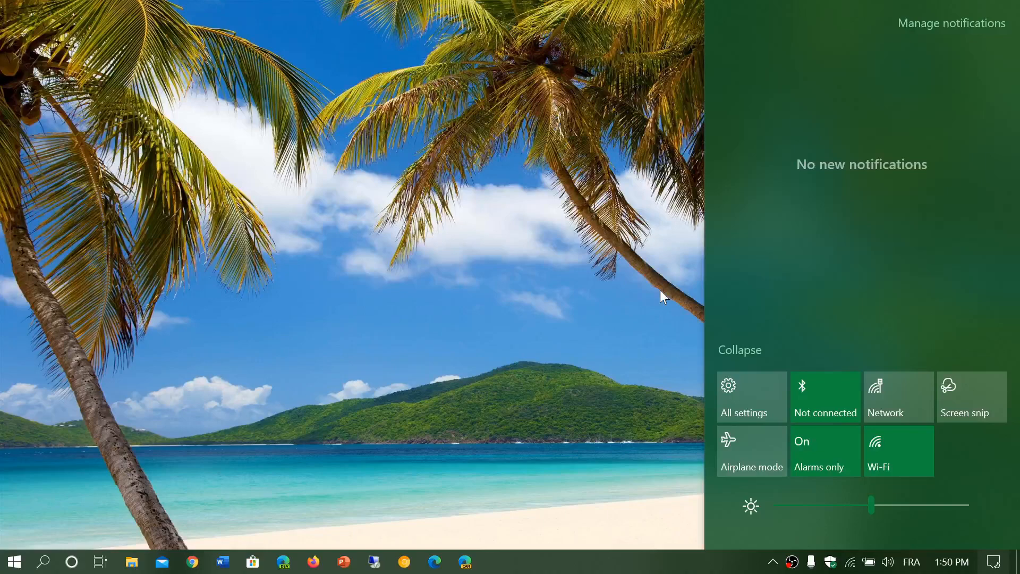
{"action": "left_click", "coordinate": [751, 396]}
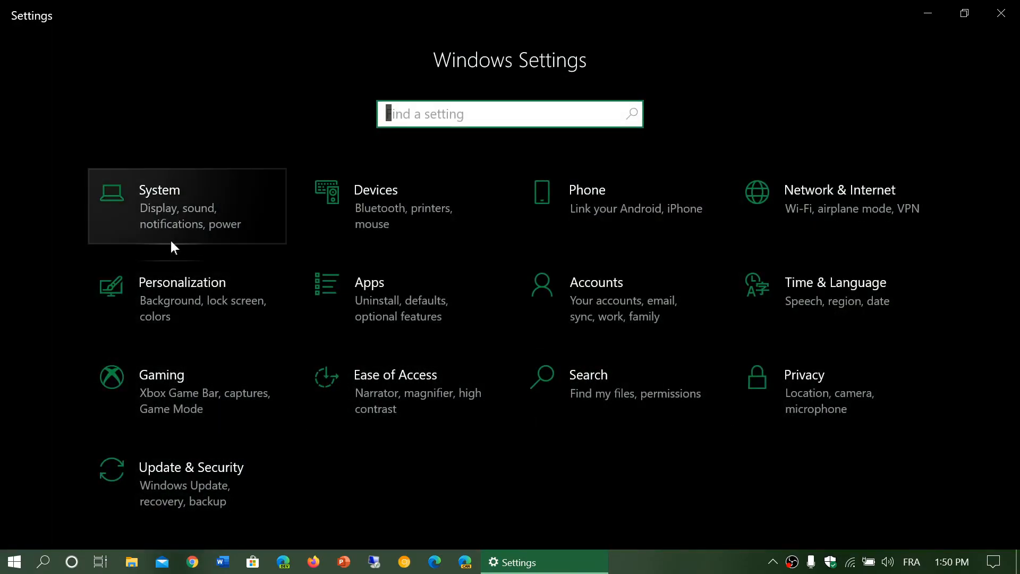
{"action": "left_click", "coordinate": [186, 206]}
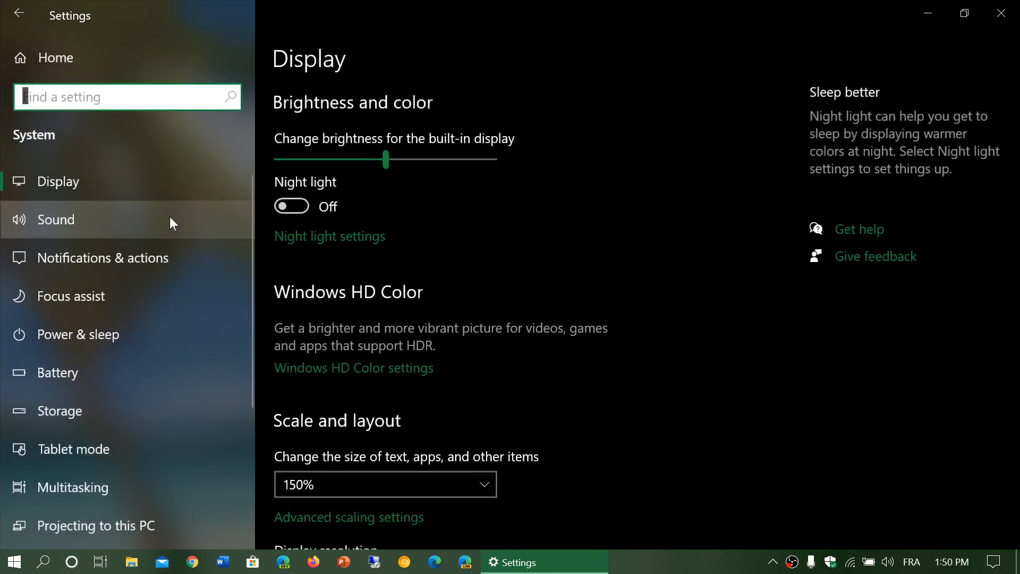
{"action": "scroll", "scroll_direction": "down", "scroll_amount": 3}
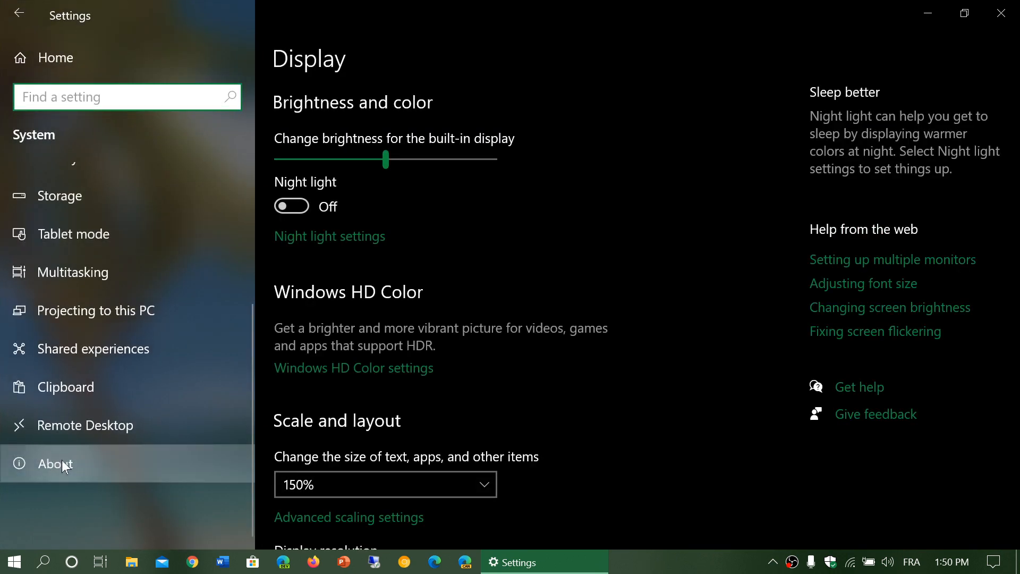
{"action": "left_click", "coordinate": [57, 462]}
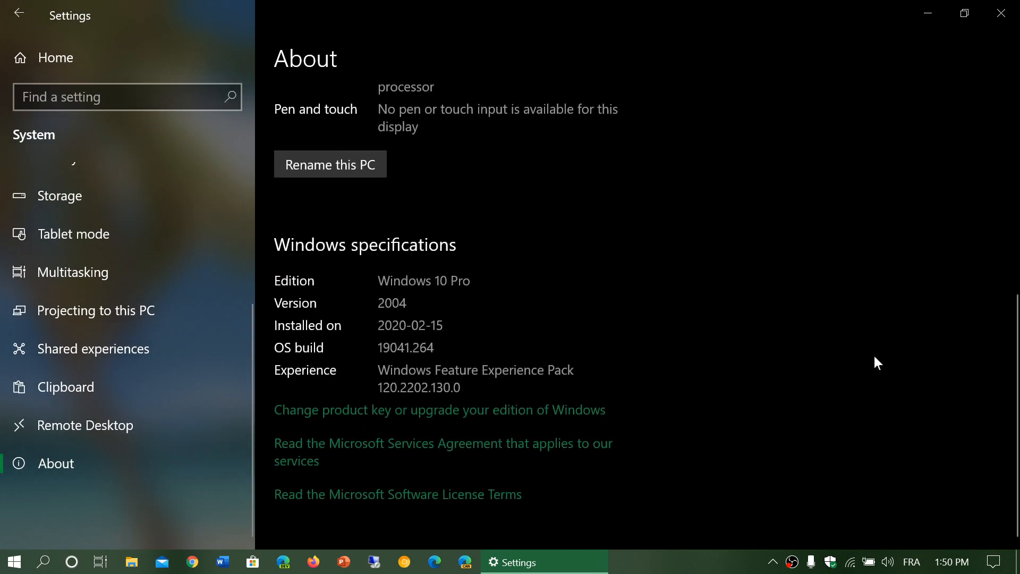
{"action": "mouse_move", "coordinate": [431, 190]}
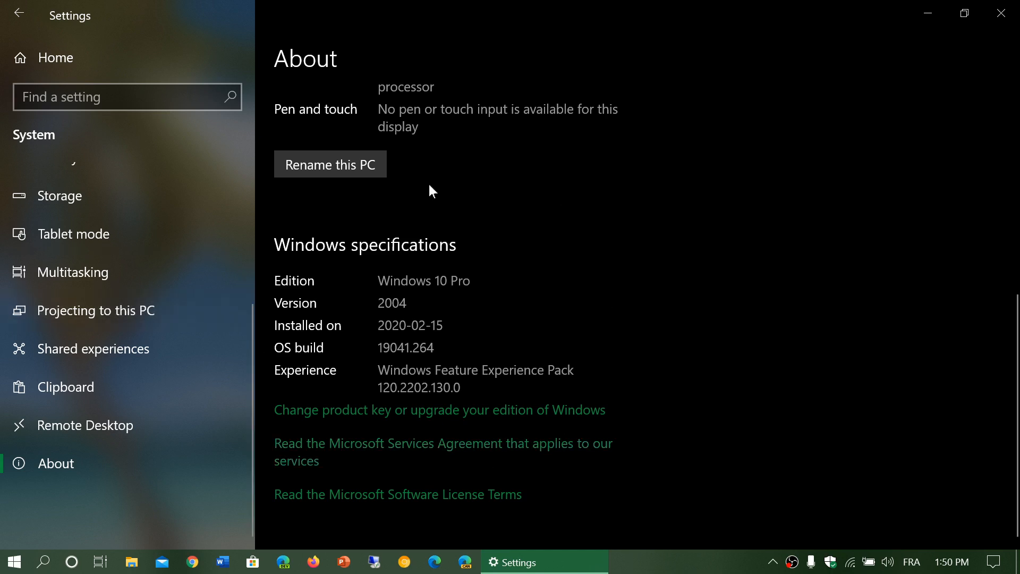
{"action": "mouse_move", "coordinate": [491, 275]}
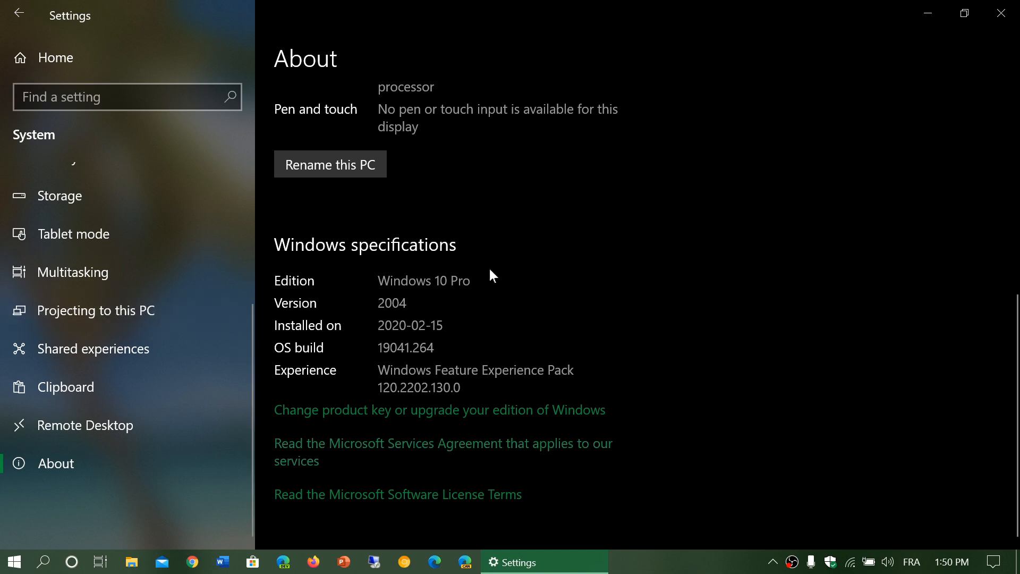
{"action": "mouse_move", "coordinate": [368, 415]}
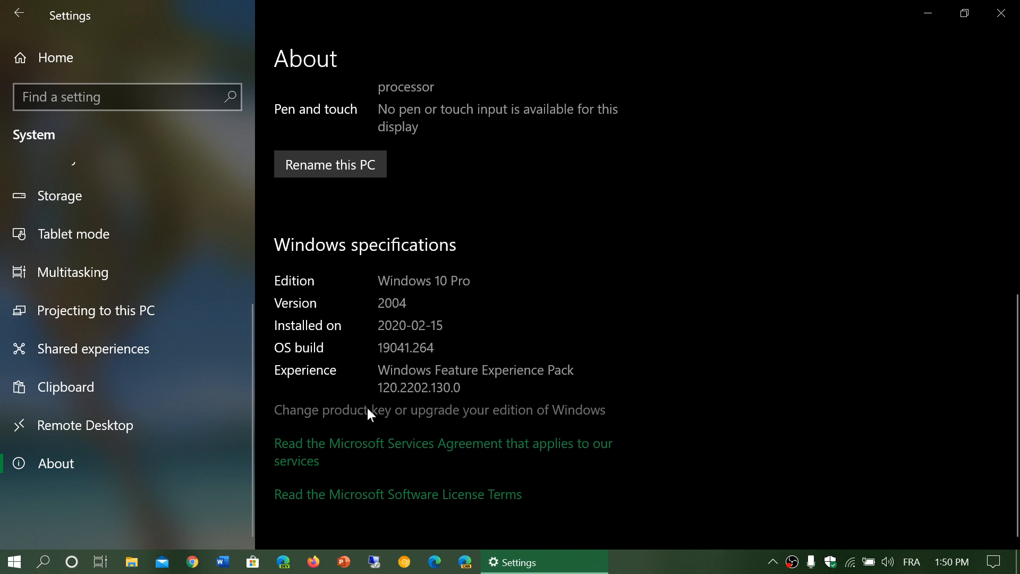
Step: Follow 'Change product key or upgrade your edition of Windows' to reach the Activation page
{"action": "left_click", "coordinate": [369, 409]}
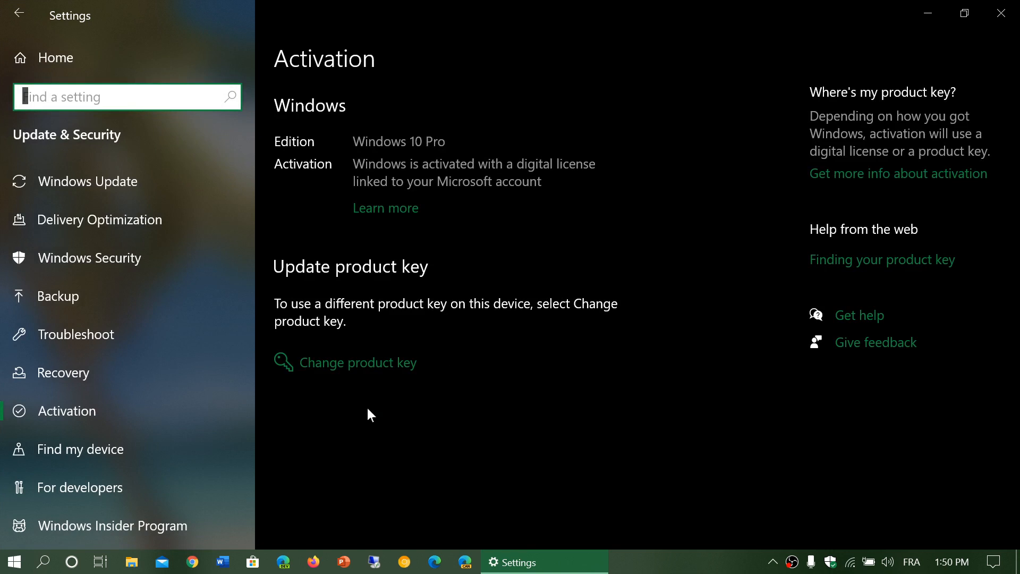
{"action": "mouse_move", "coordinate": [351, 374]}
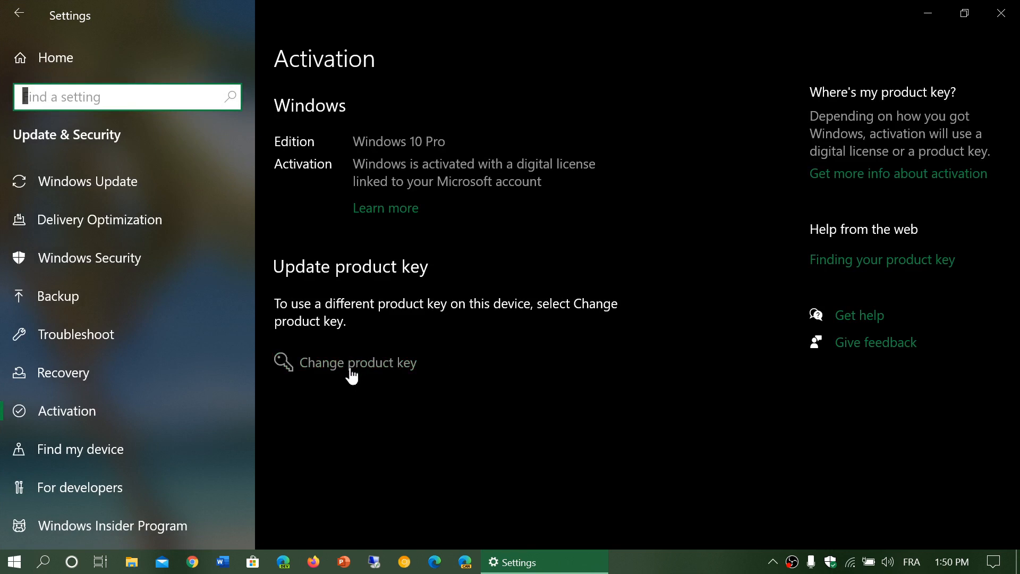
{"action": "mouse_move", "coordinate": [757, 402]}
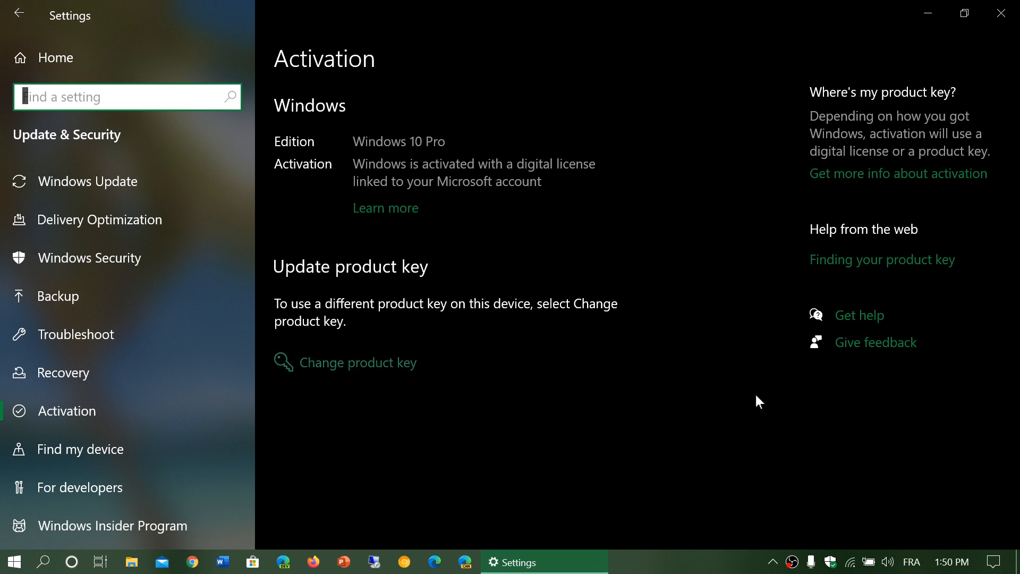